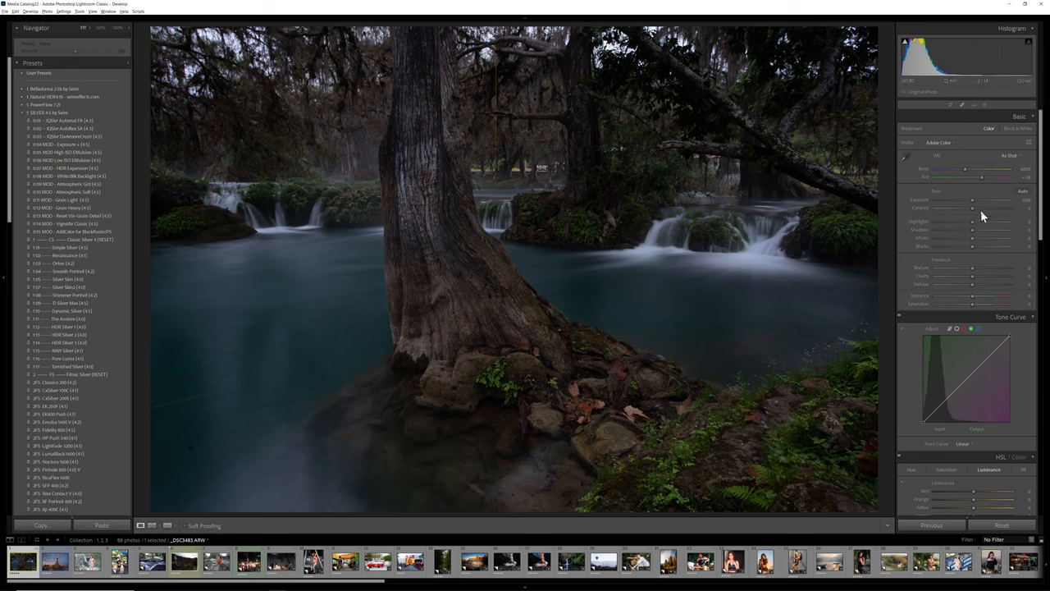
- Raise the Exposure slider to brighten the waterfall photo in Lightroom, with a small fine-tune
drag(944, 200, 1009, 200)
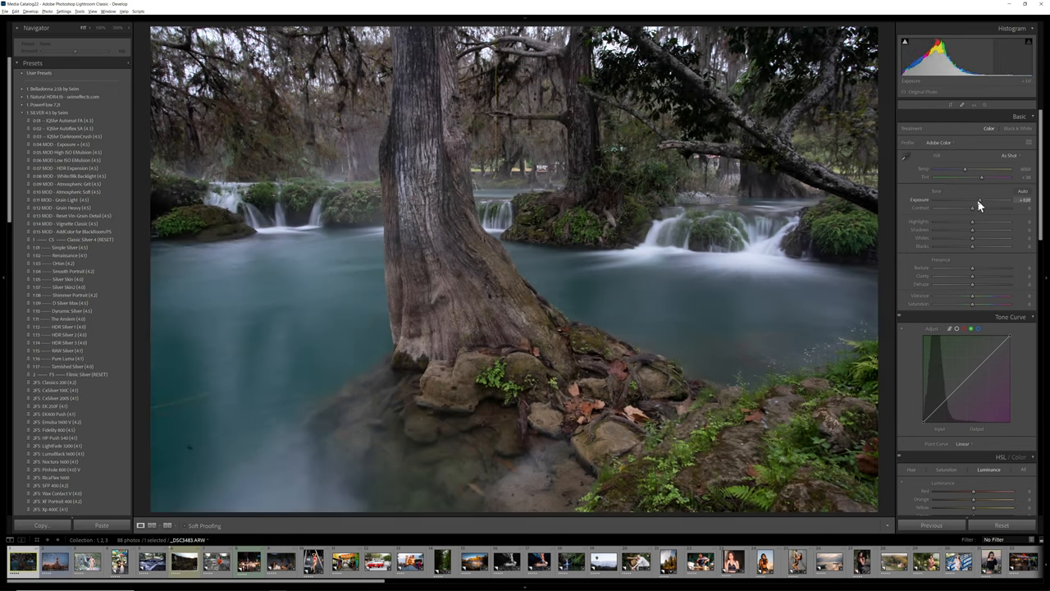
drag(984, 200, 977, 200)
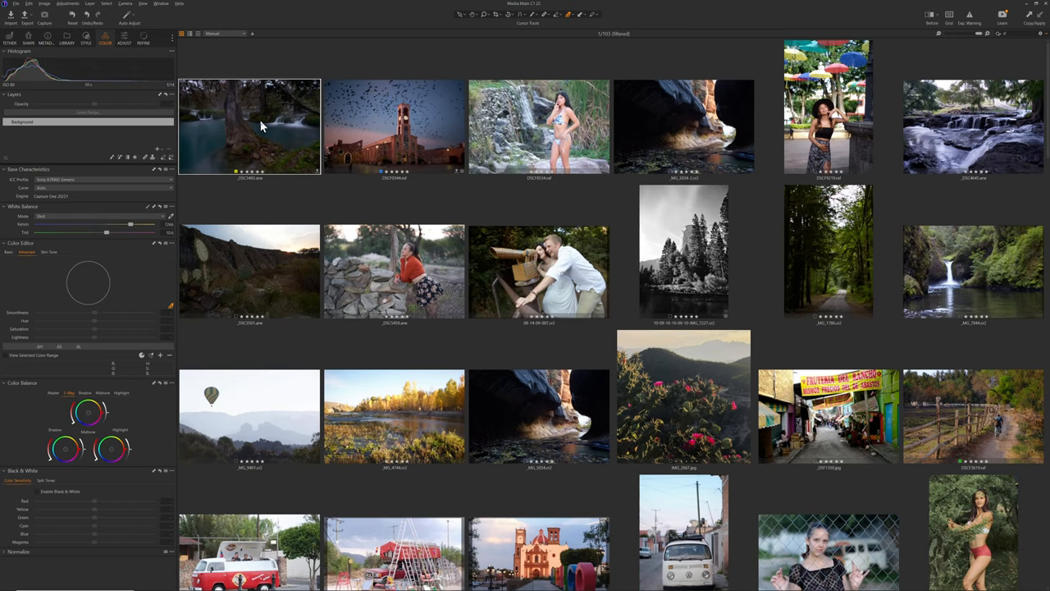
- Open the waterfall photo alone in the Capture One viewer and show its Exposure tool
double_click(249, 124)
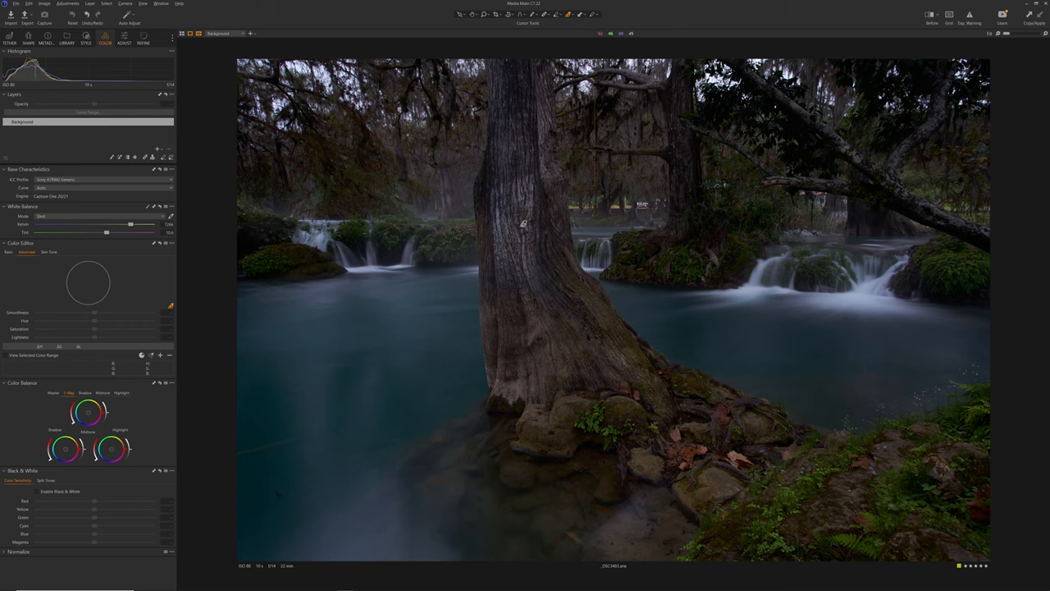
mouse_move(328, 299)
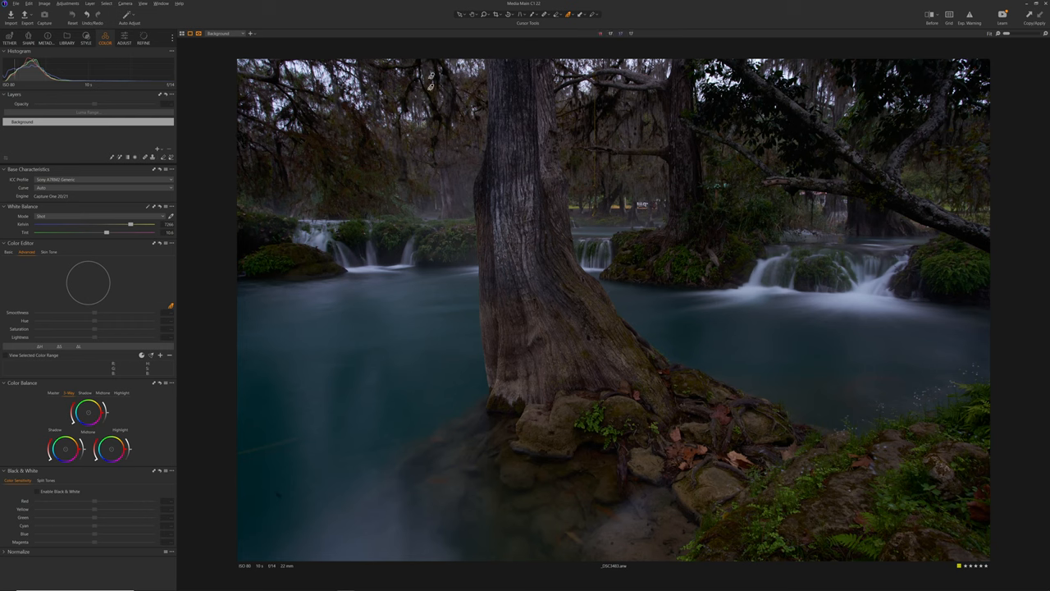
click(124, 37)
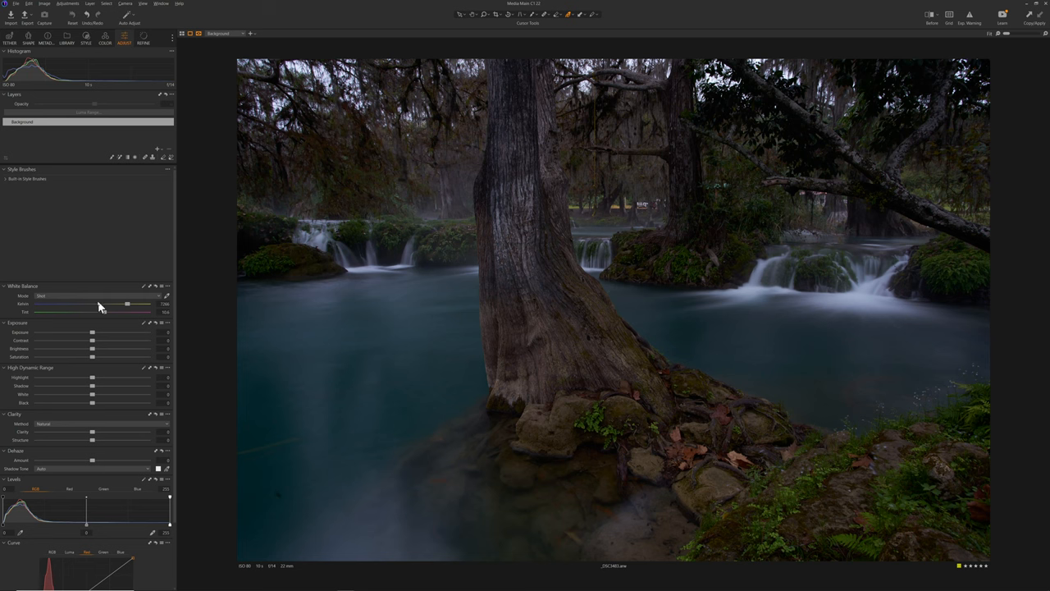